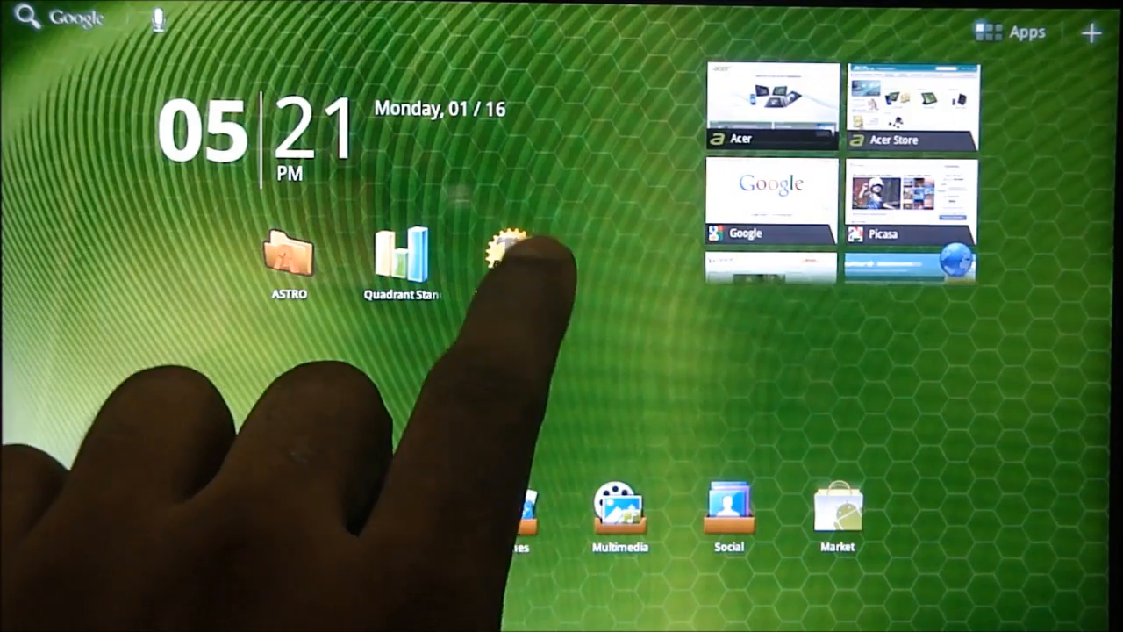
Launch the newly installed Titanium Backup from its home-screen shortcut
{"action": "left_click", "coordinate": [507, 255]}
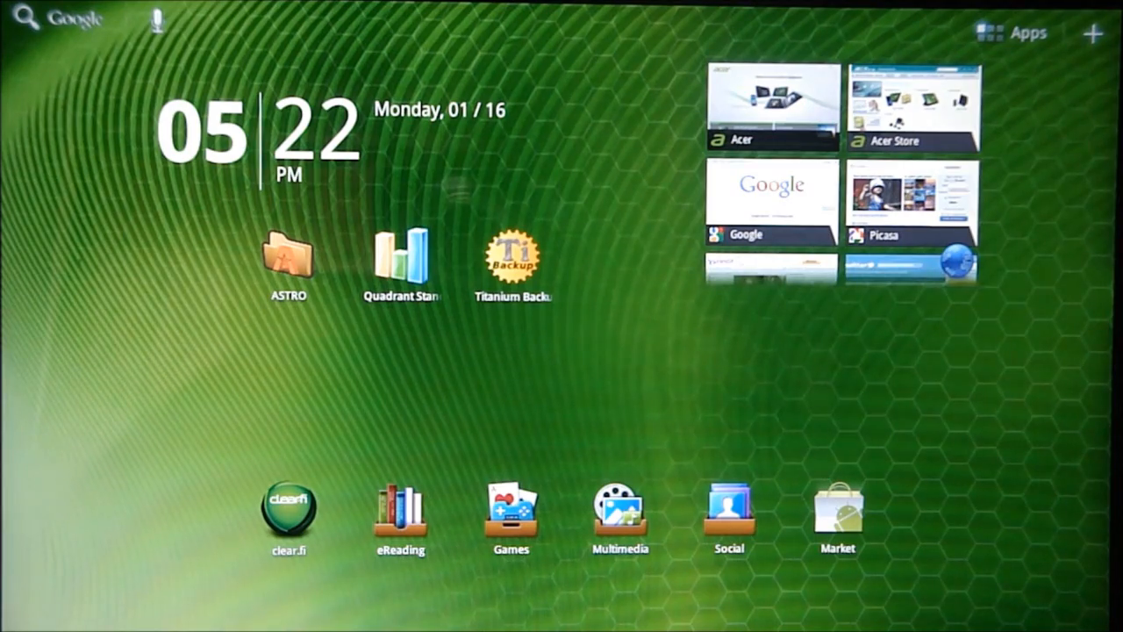
Run the Quadrant benchmark, submit results, and view the 1661 score ranked above Nexus One
{"action": "left_click", "coordinate": [401, 260]}
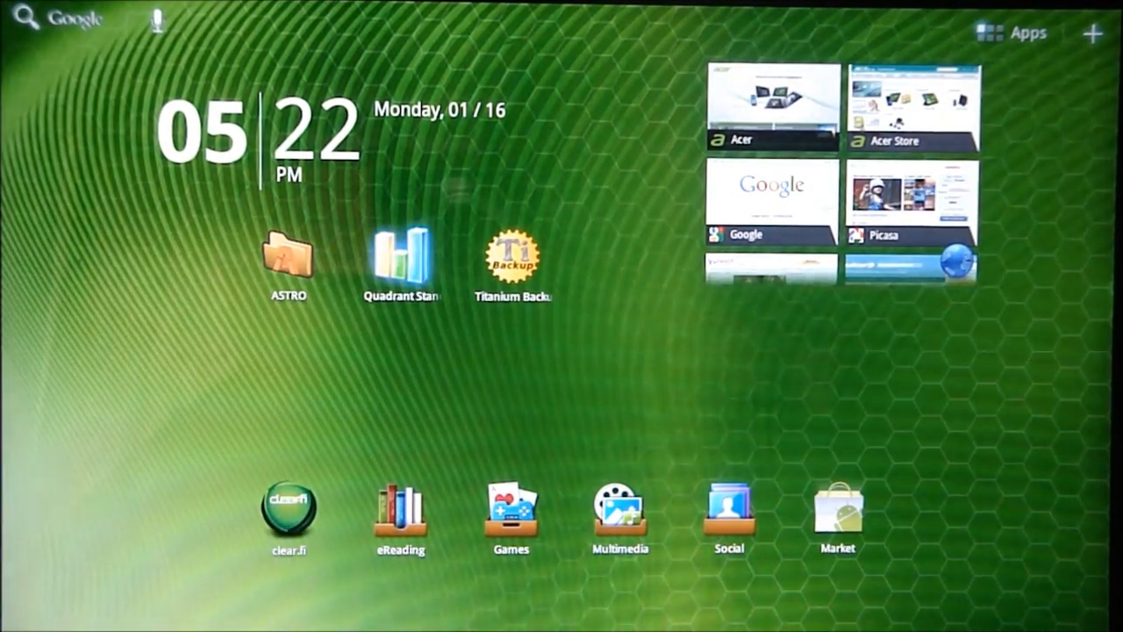
{"action": "left_click", "coordinate": [400, 255]}
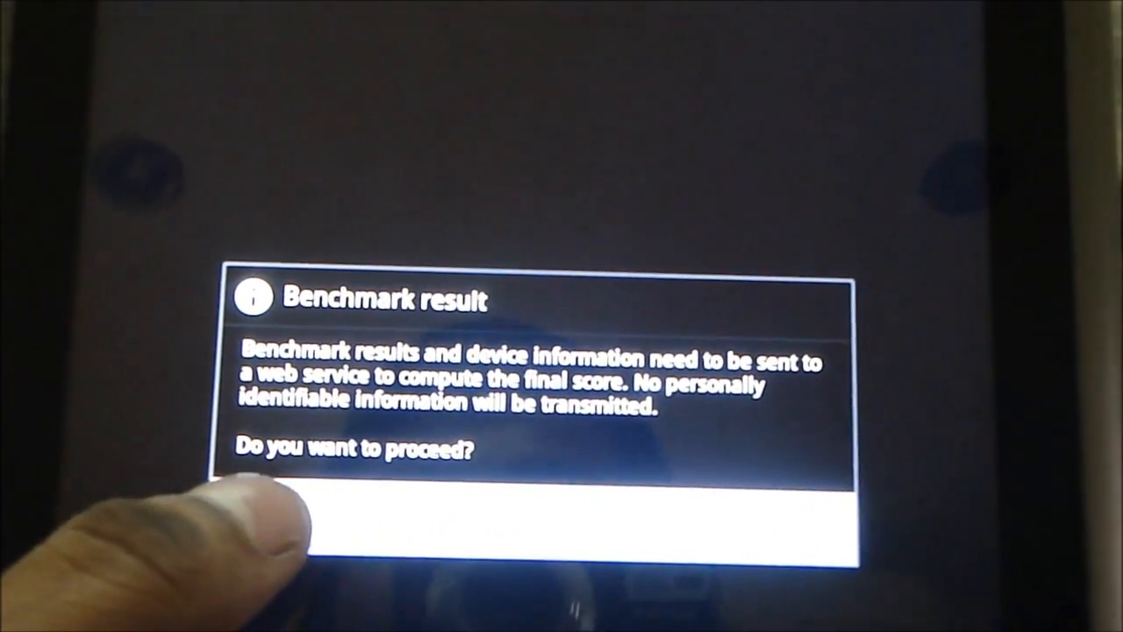
{"action": "left_click", "coordinate": [544, 518]}
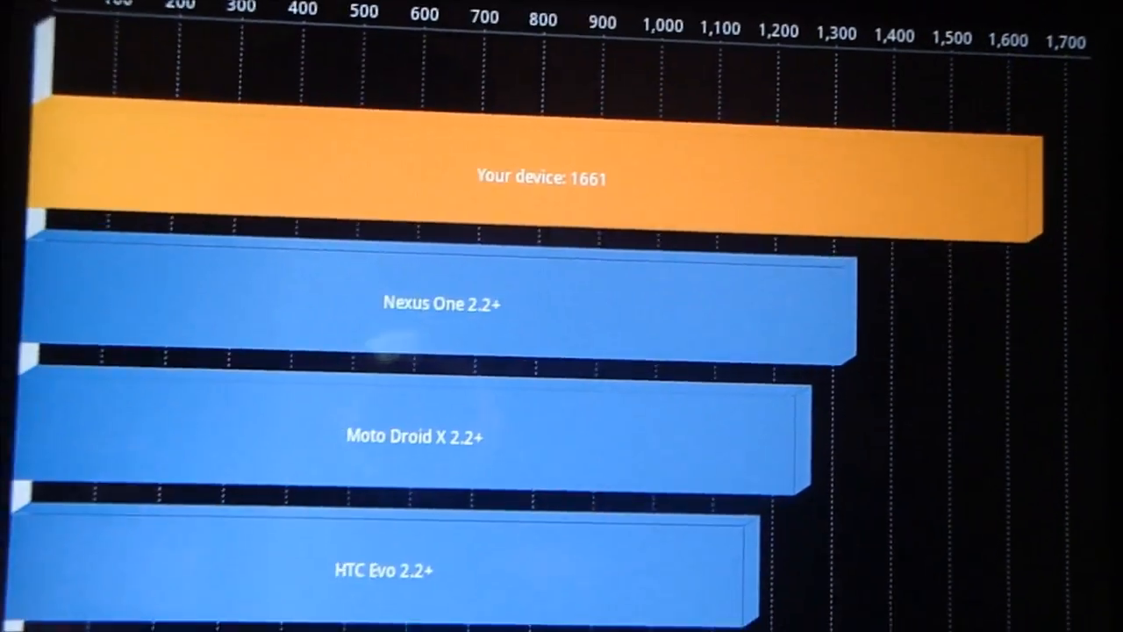
{"action": "scroll", "scroll_direction": "down", "scroll_amount": 3}
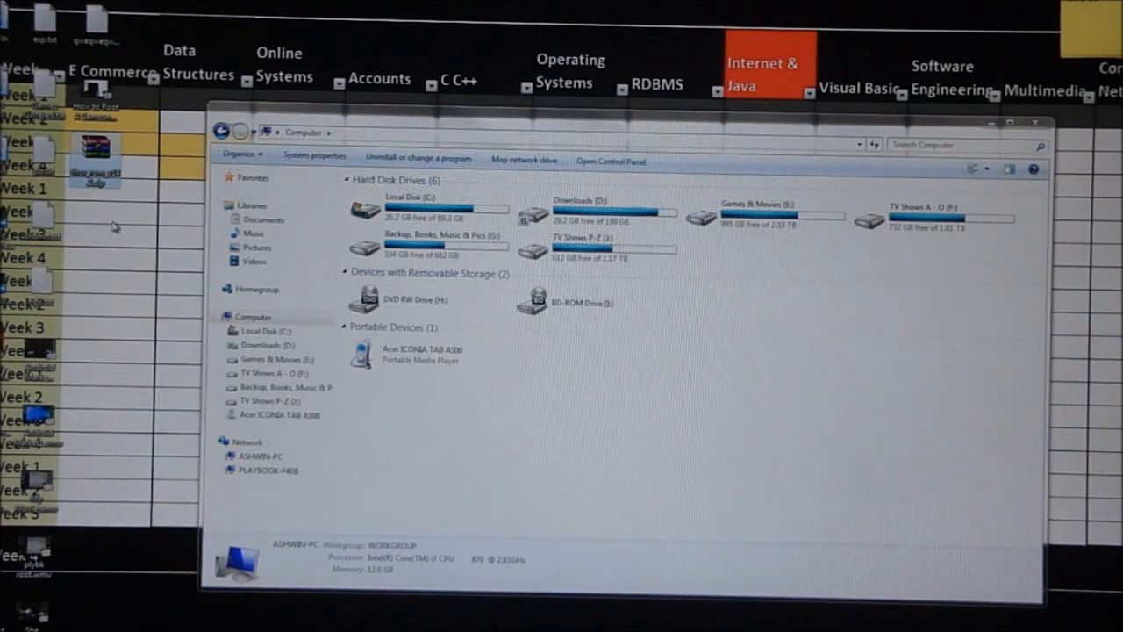
Browse into the Acer ICONIA TAB A500 portable device to reach its SD Card contents
{"action": "left_click", "coordinate": [400, 355]}
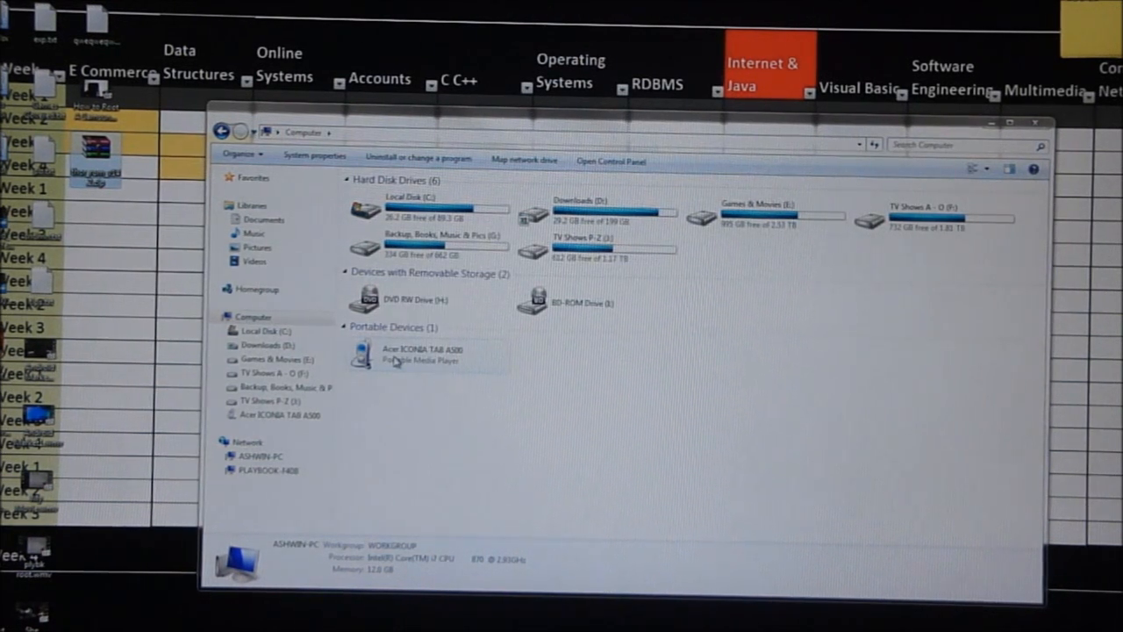
{"action": "left_click", "coordinate": [424, 355]}
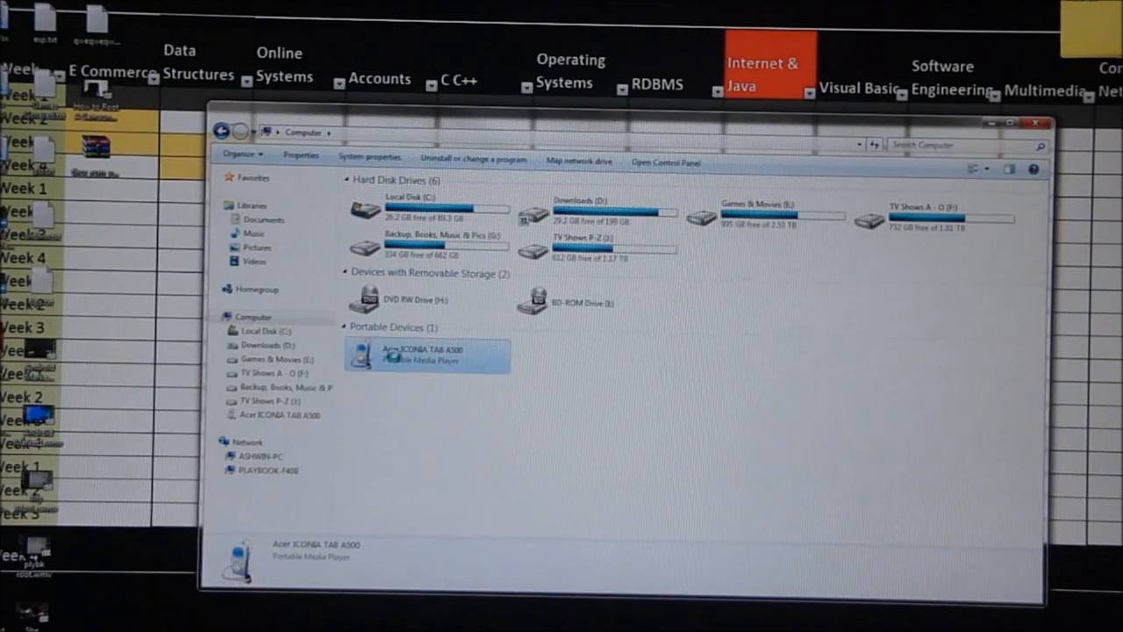
{"action": "double_click", "coordinate": [428, 355]}
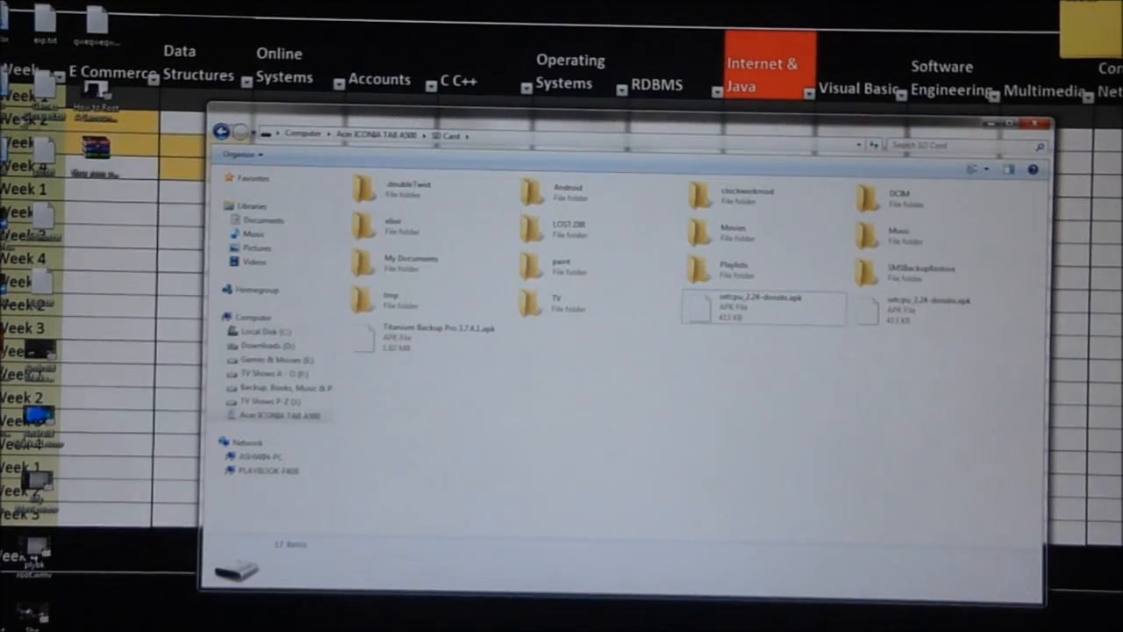
{"action": "mouse_move", "coordinate": [811, 404]}
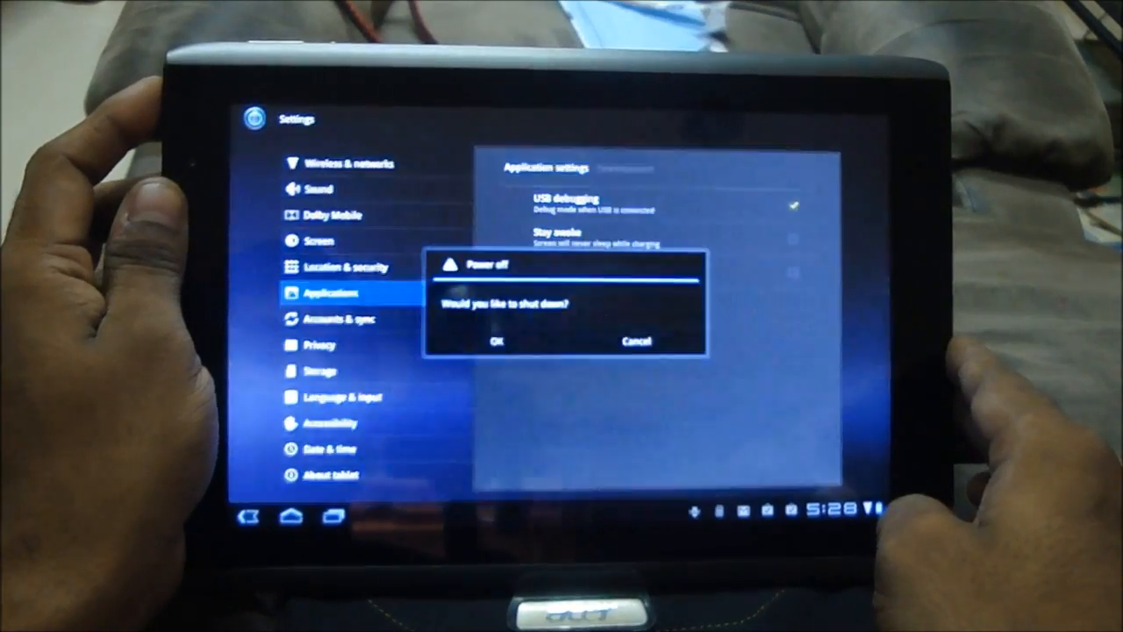
Confirm OK in the Power off dialog to shut the tablet down
{"action": "left_click", "coordinate": [497, 341]}
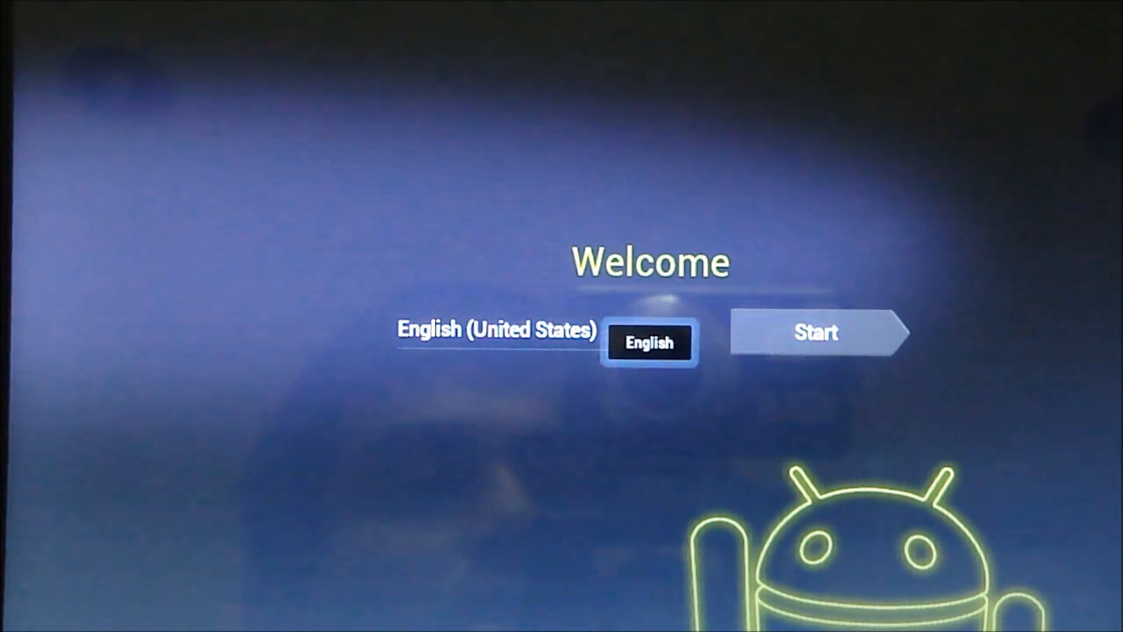
Allow Drive Mount root access, then choose the Belkin.3688 network to join
{"action": "left_click", "coordinate": [814, 331]}
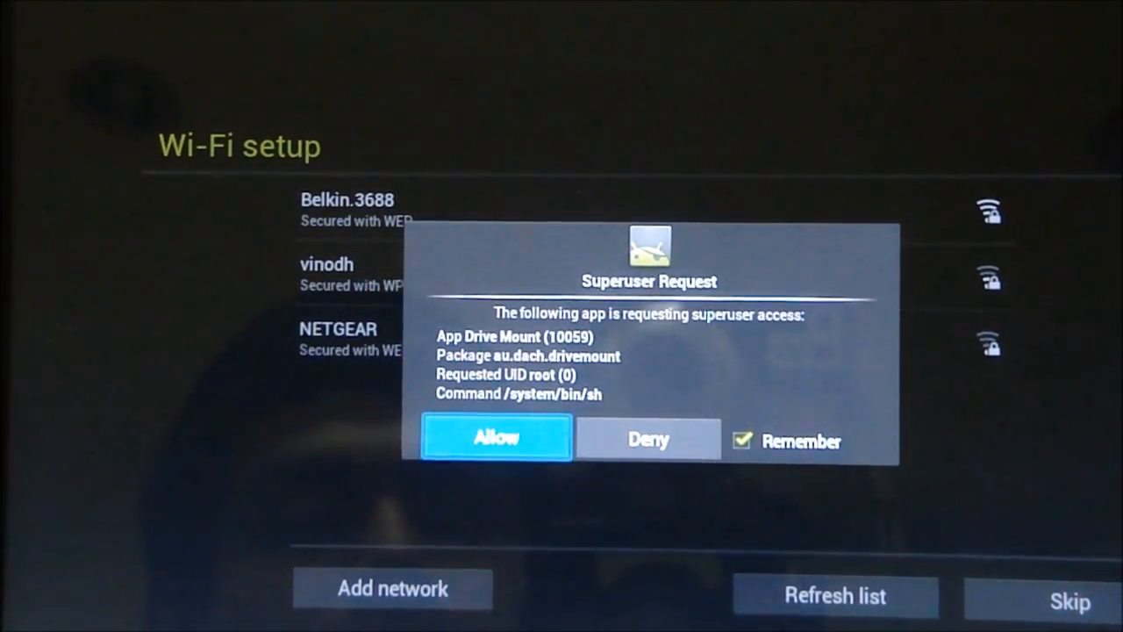
{"action": "left_click", "coordinate": [495, 438]}
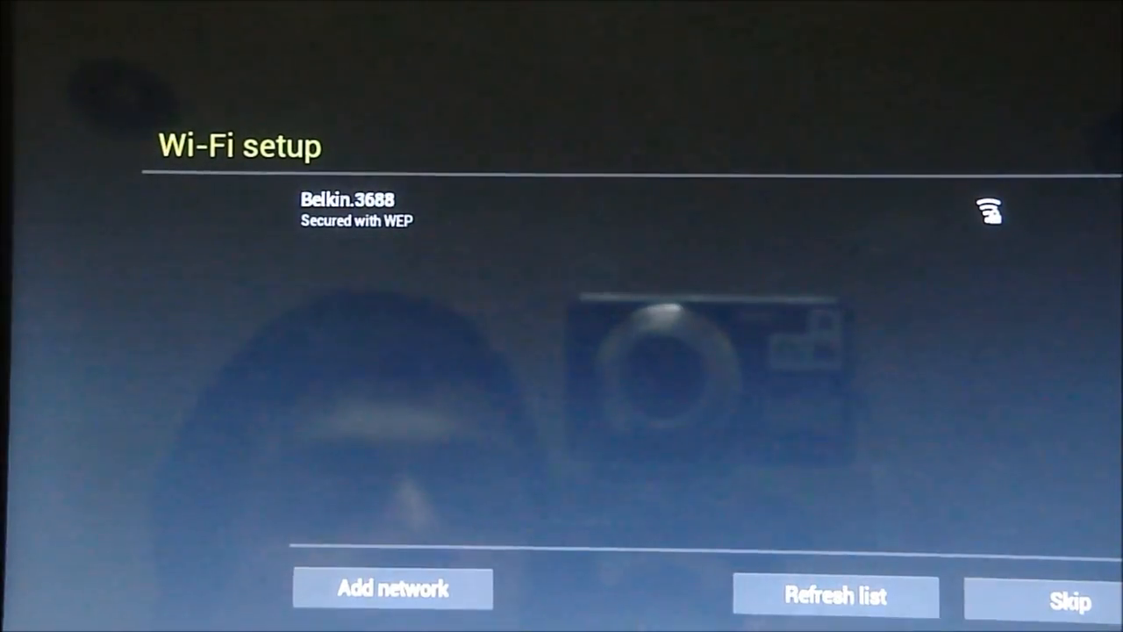
{"action": "left_click", "coordinate": [354, 209]}
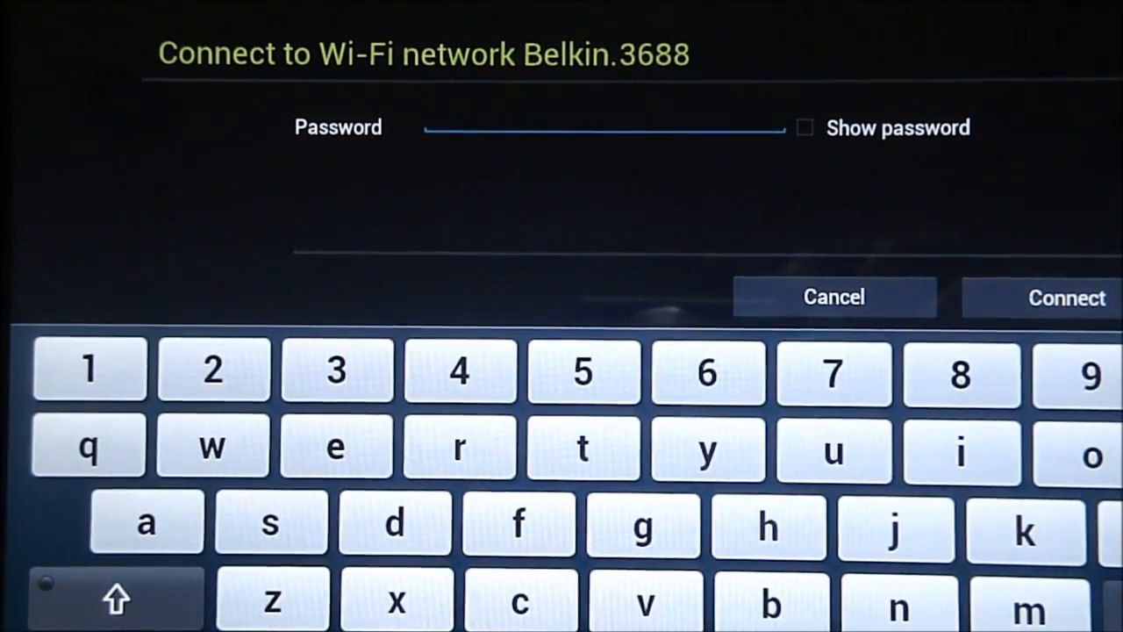
Connect to Belkin.3688 and finish Backup and restore with both backup options enabled
{"action": "left_click", "coordinate": [1068, 298]}
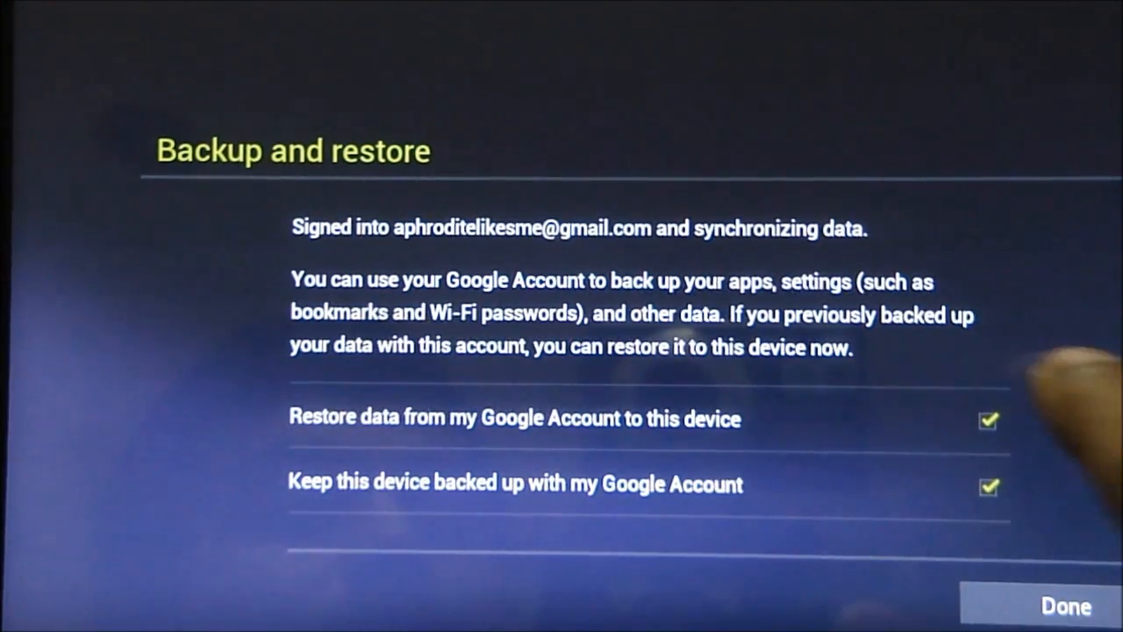
{"action": "left_click", "coordinate": [988, 421]}
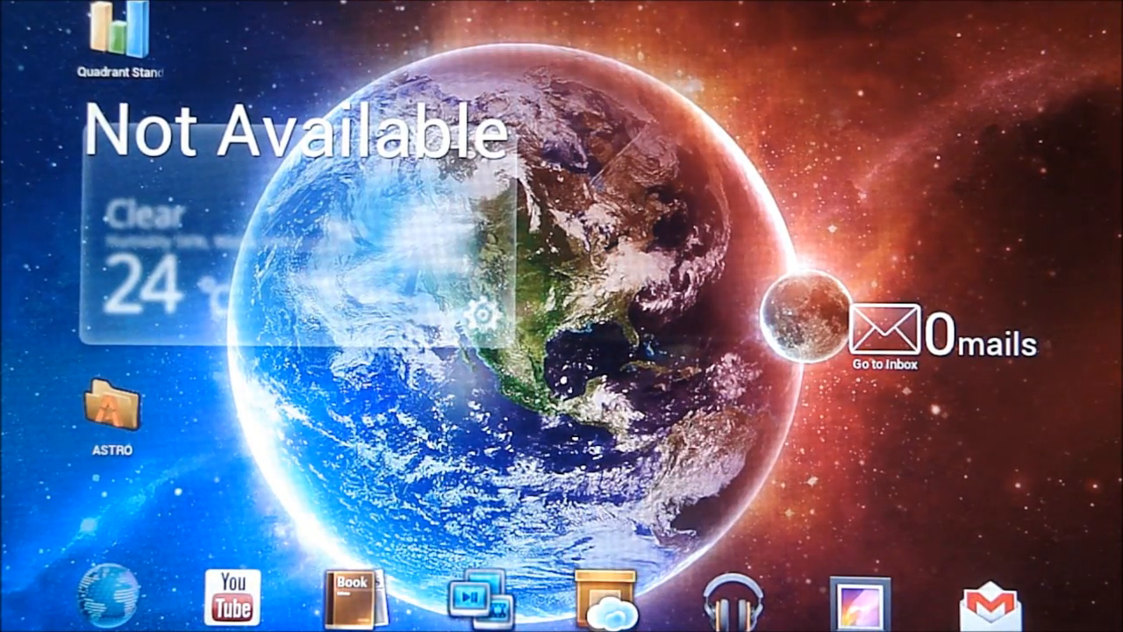
Launch ASTRO and enter its File Manager to browse the tablet's storage
{"action": "left_click", "coordinate": [112, 407]}
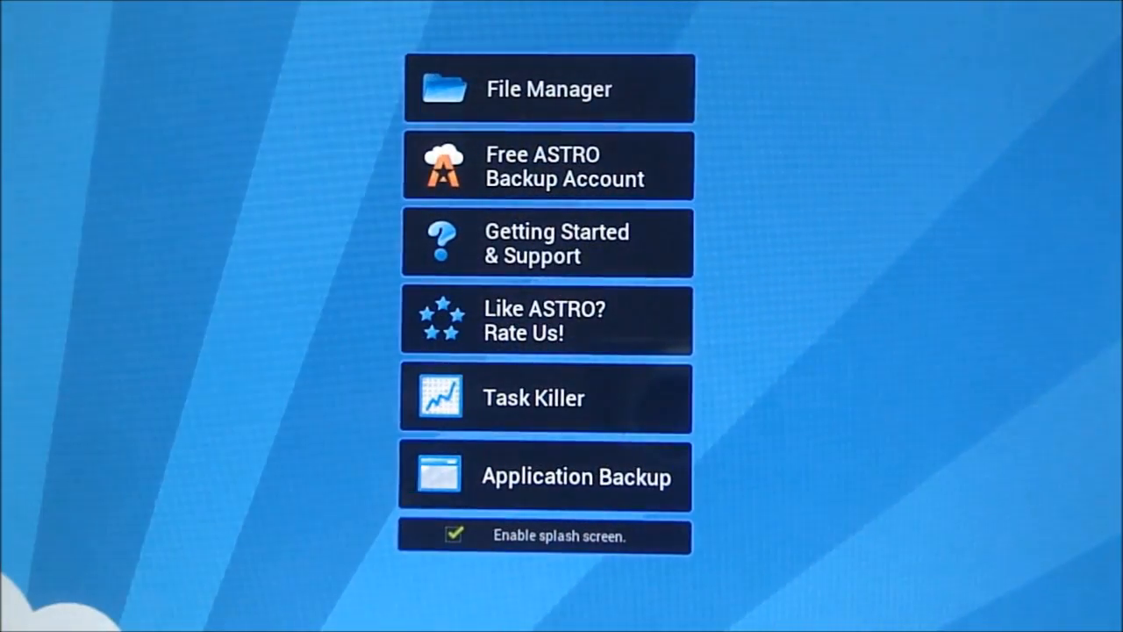
{"action": "left_click", "coordinate": [547, 88]}
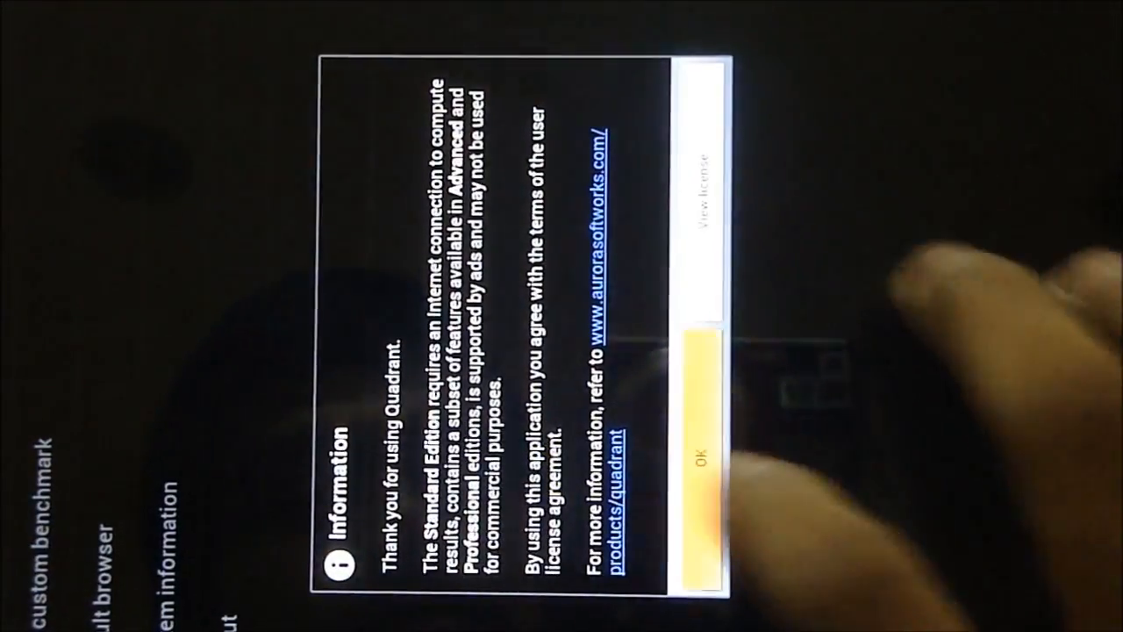
Accept Quadrant's Information notice so the benchmark run can begin
{"action": "left_click", "coordinate": [699, 460]}
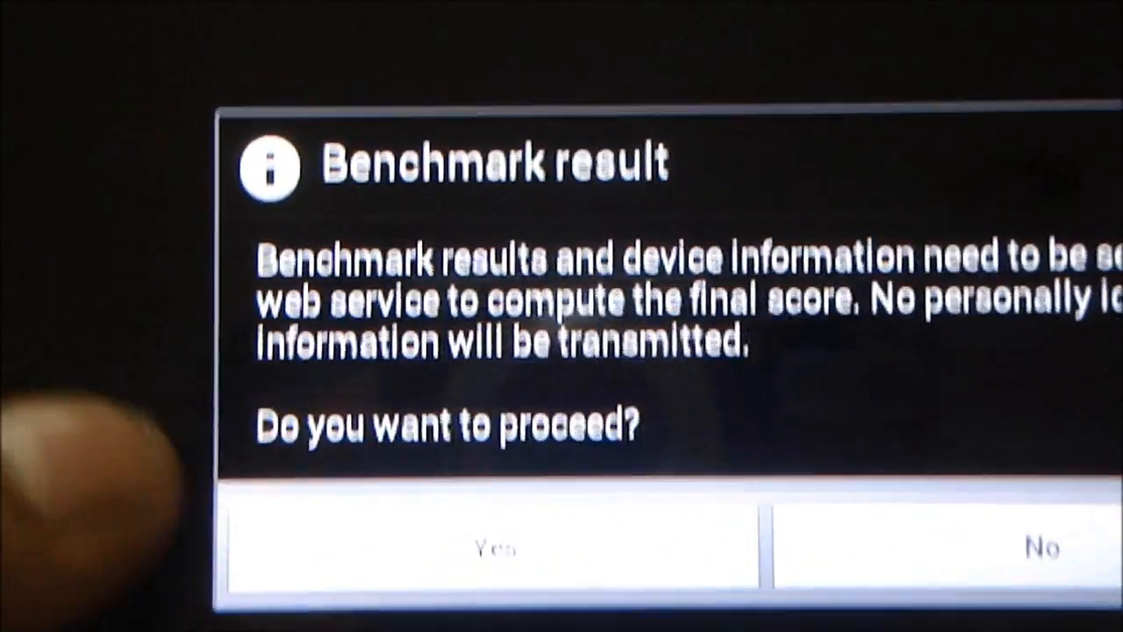
{"action": "left_click", "coordinate": [493, 547]}
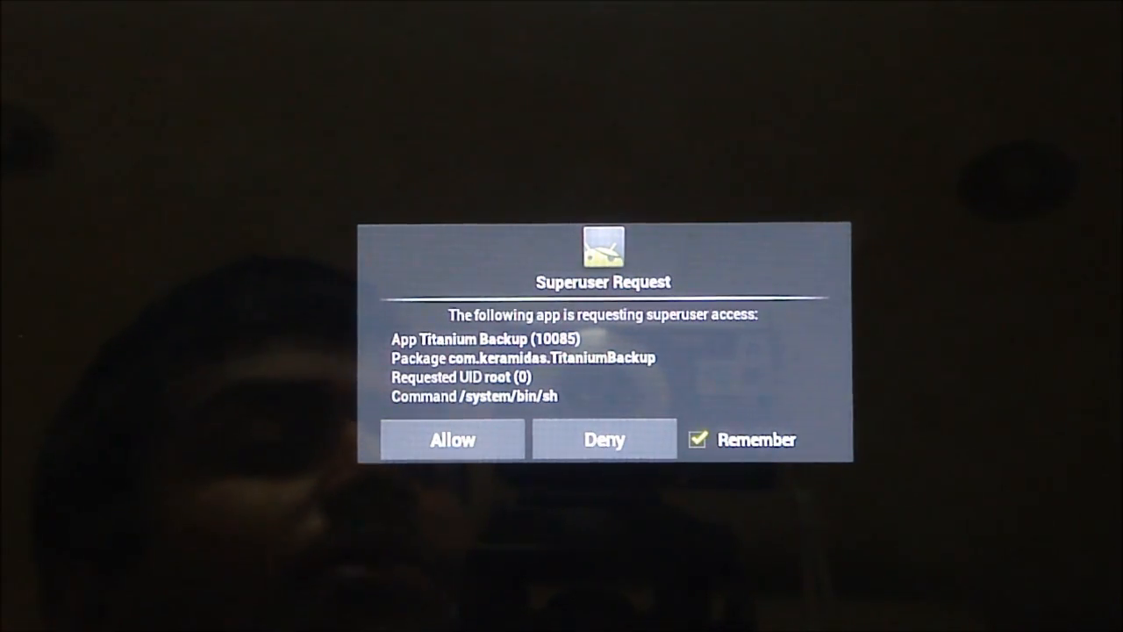
Allow Titanium Backup's Superuser request with Remember checked
{"action": "left_click", "coordinate": [452, 439]}
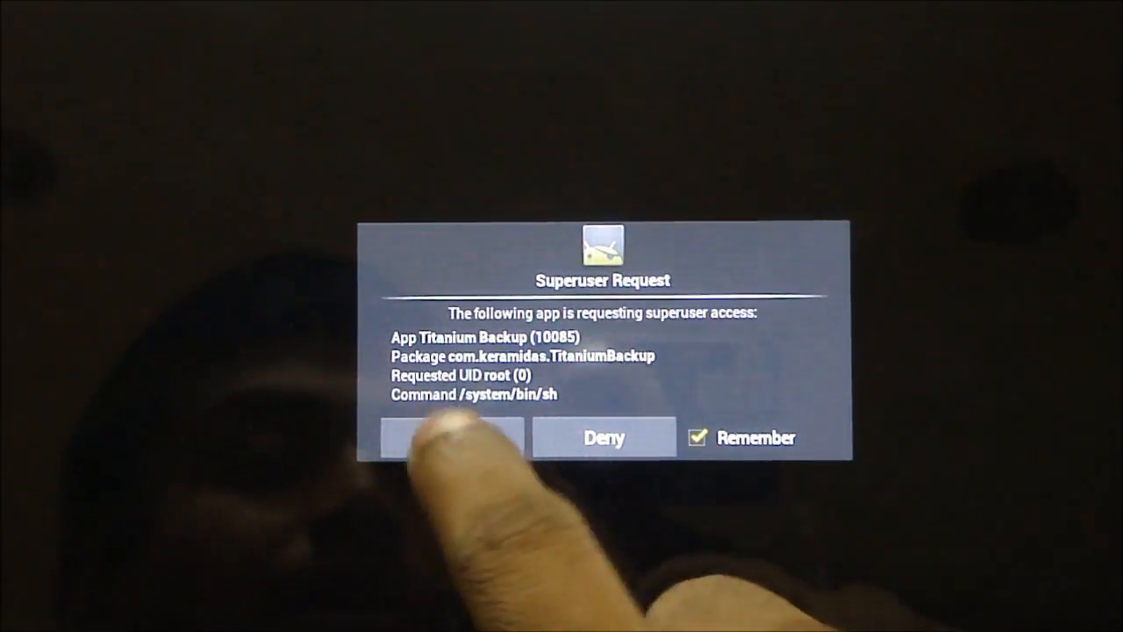